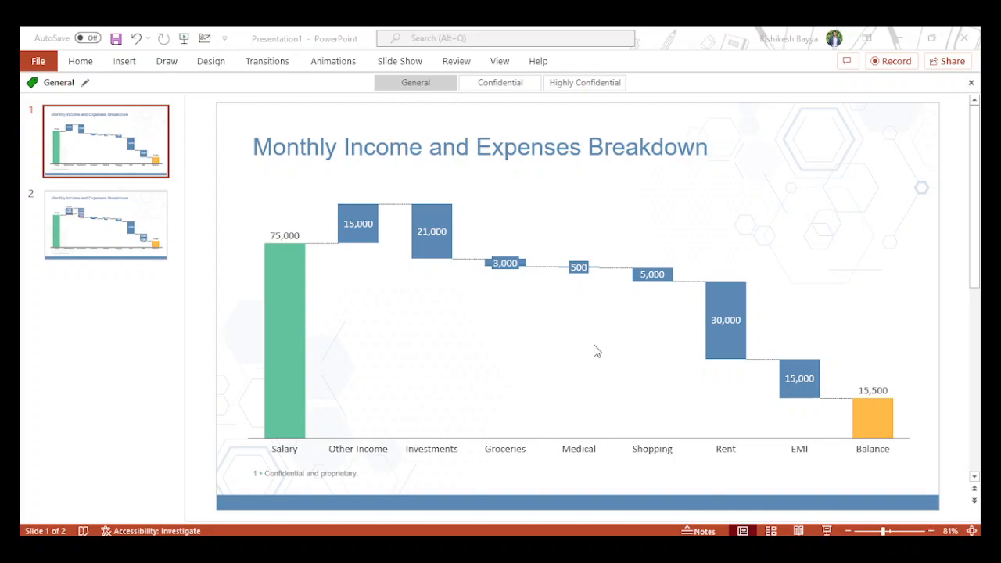
mouse_move(756, 322)
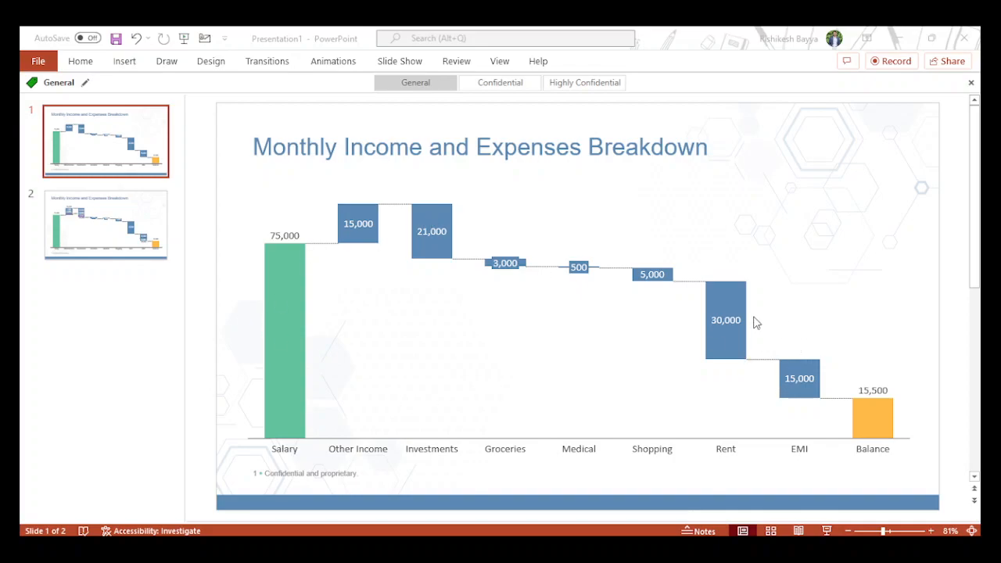
mouse_move(732, 356)
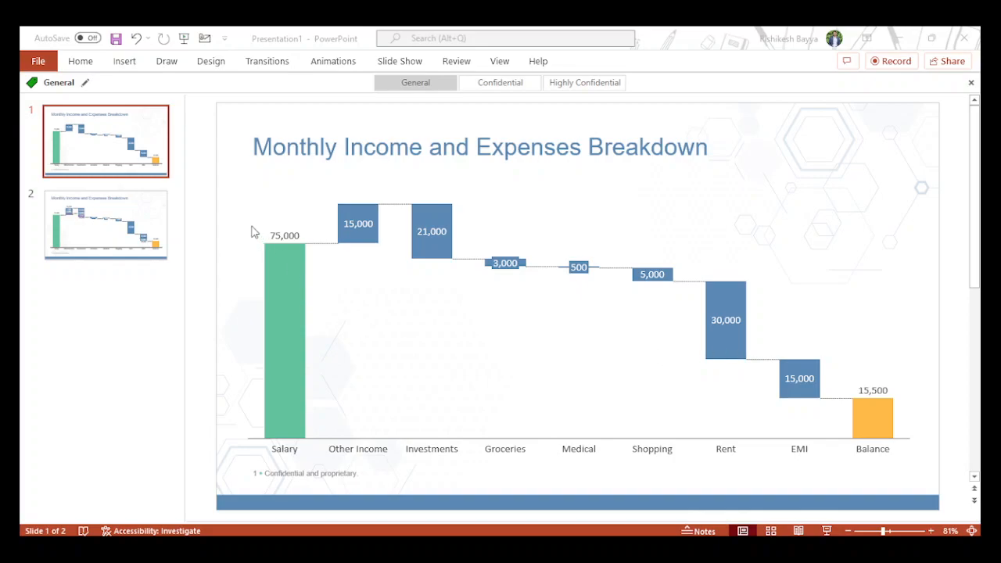
mouse_move(751, 399)
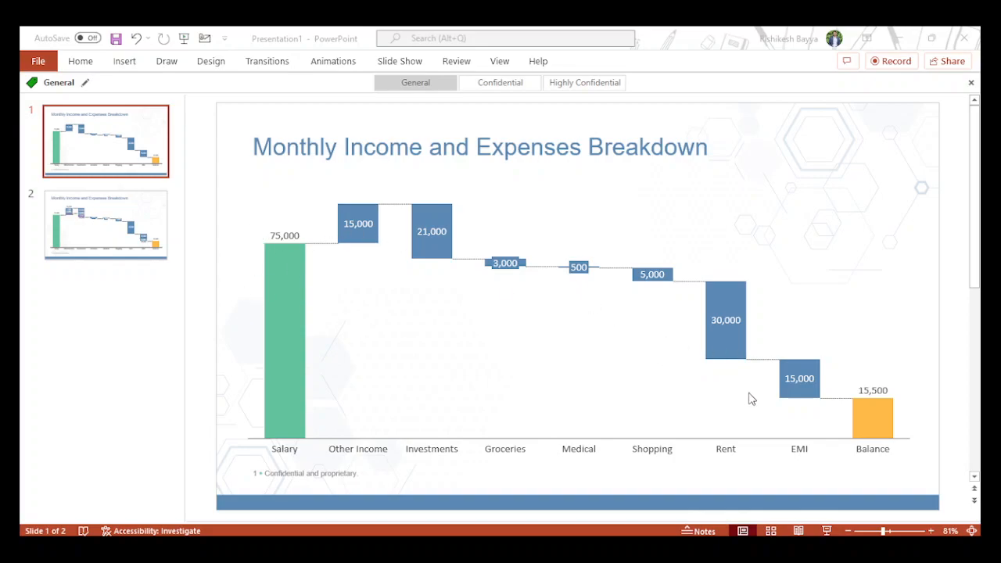
mouse_move(626, 421)
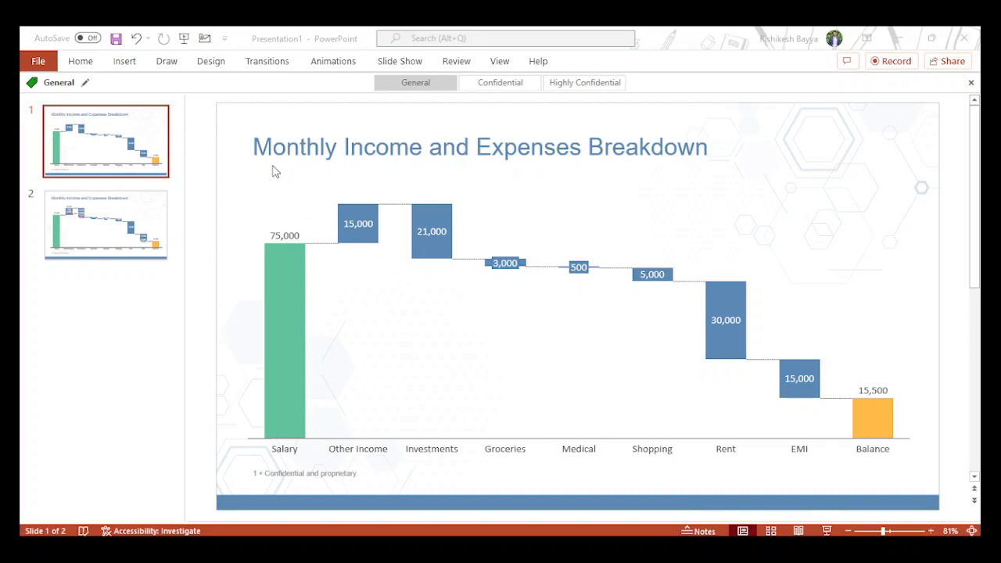
mouse_move(551, 170)
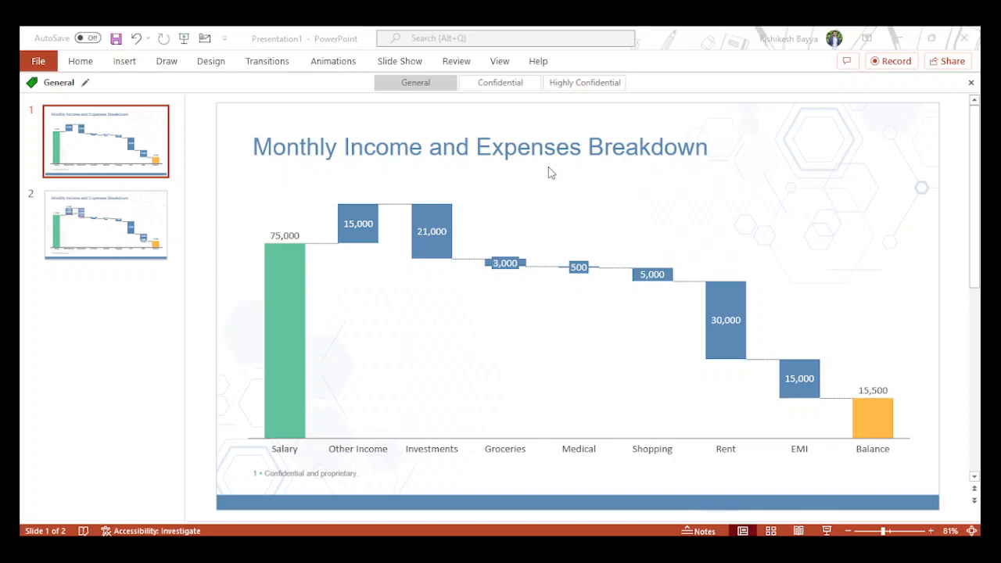
mouse_move(319, 219)
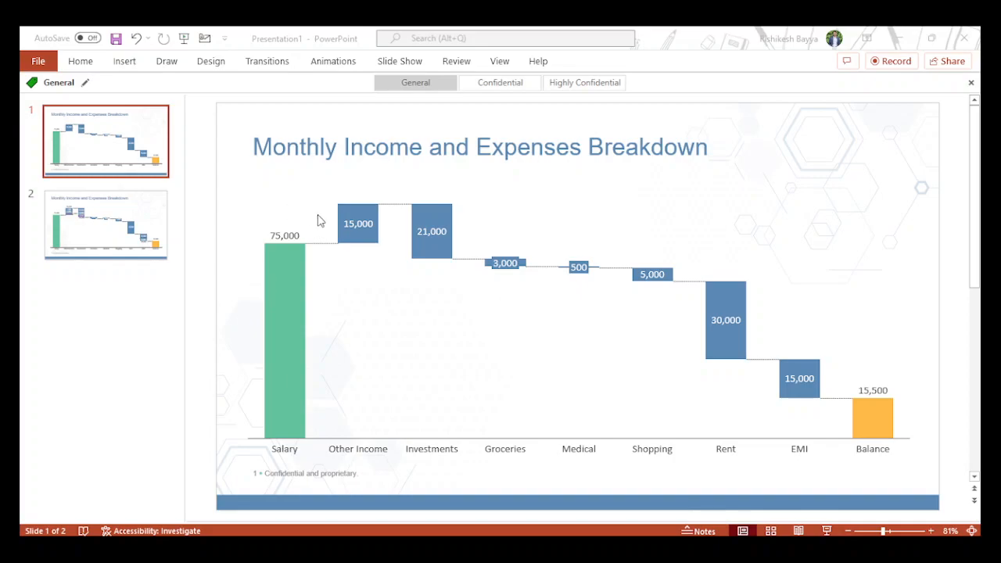
mouse_move(275, 259)
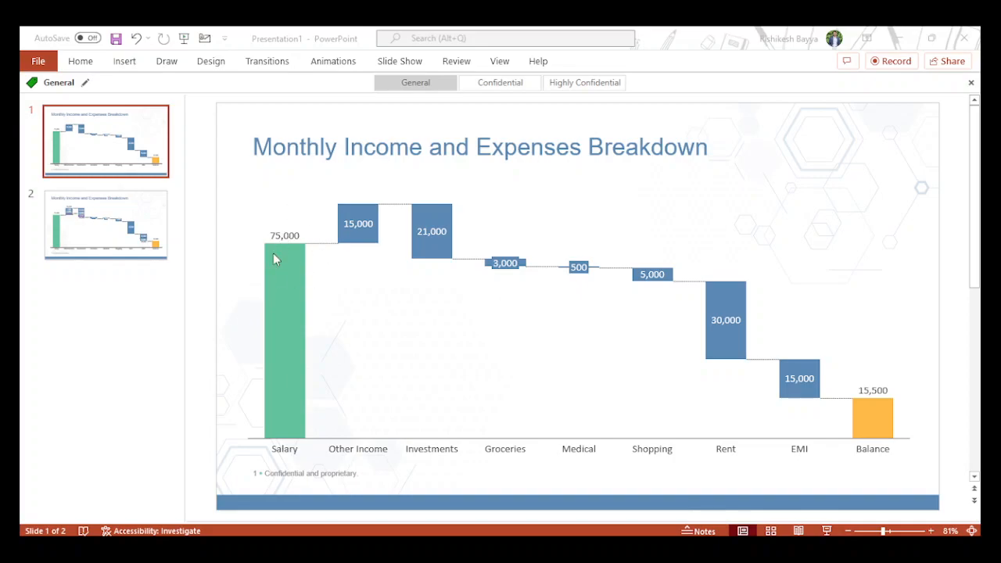
mouse_move(322, 256)
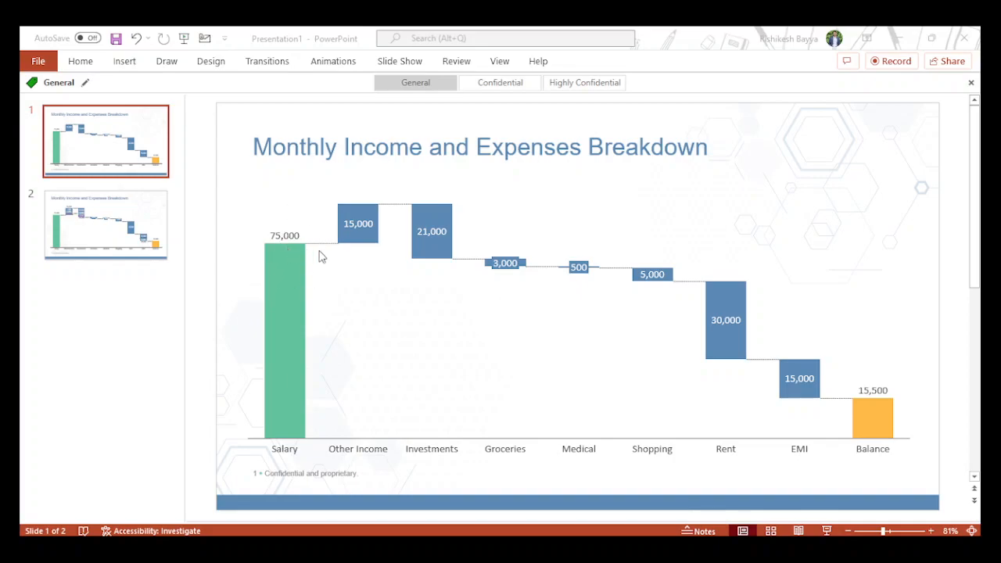
mouse_move(357, 191)
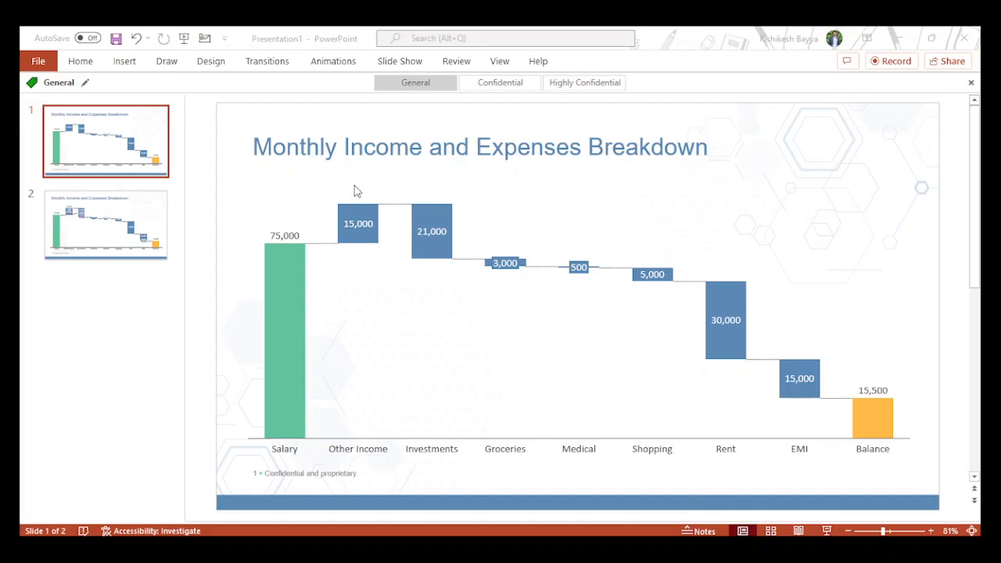
mouse_move(661, 336)
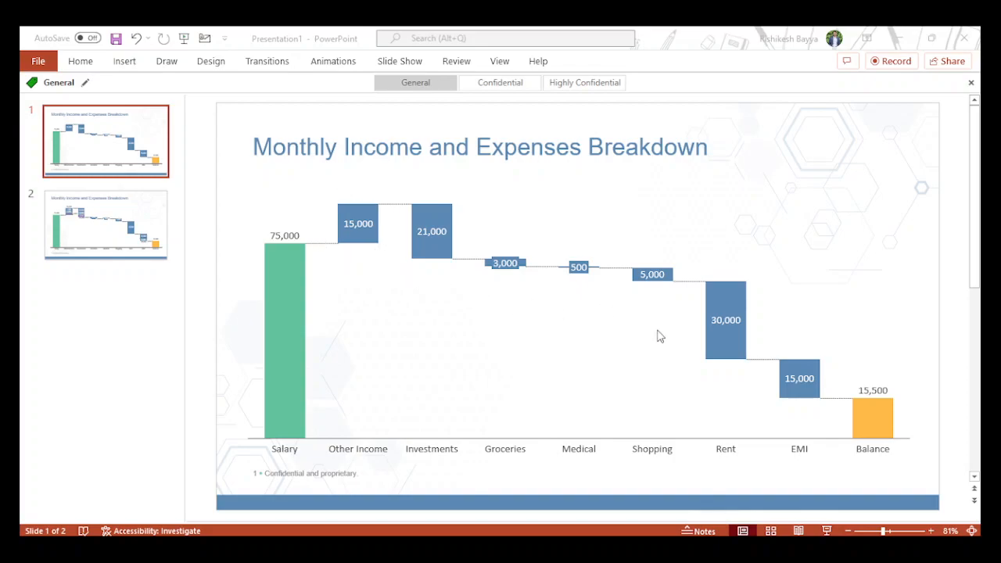
mouse_move(884, 423)
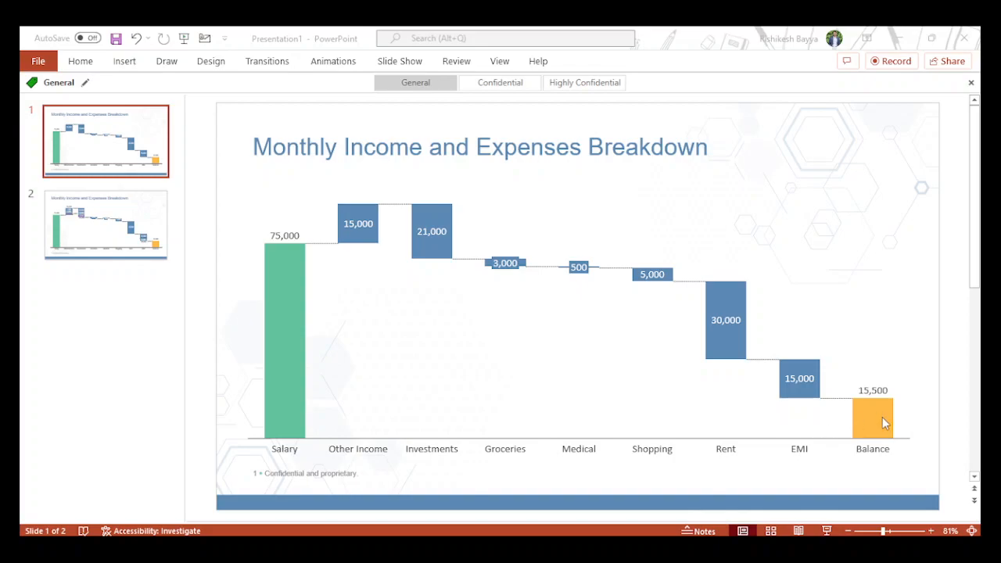
mouse_move(900, 410)
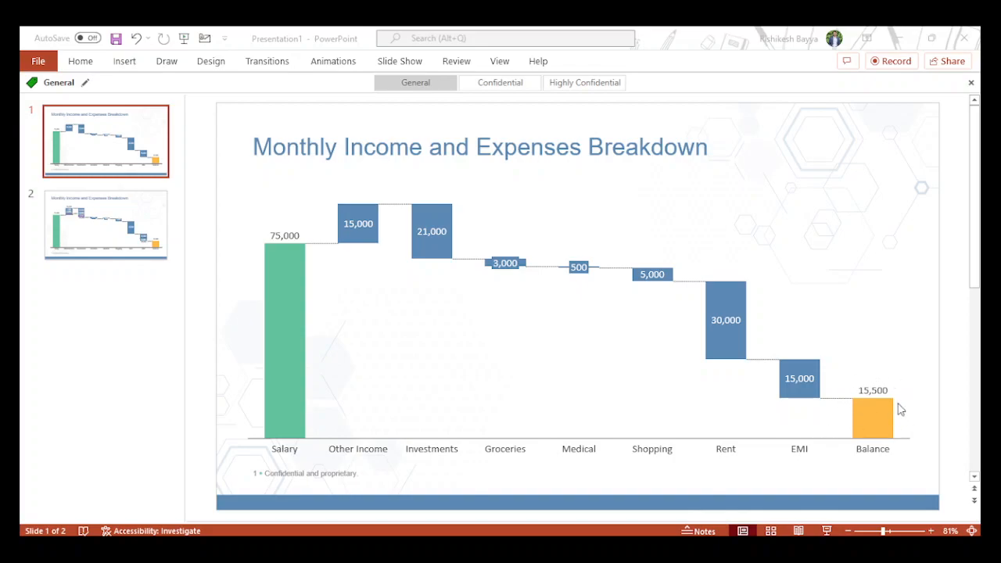
mouse_move(906, 401)
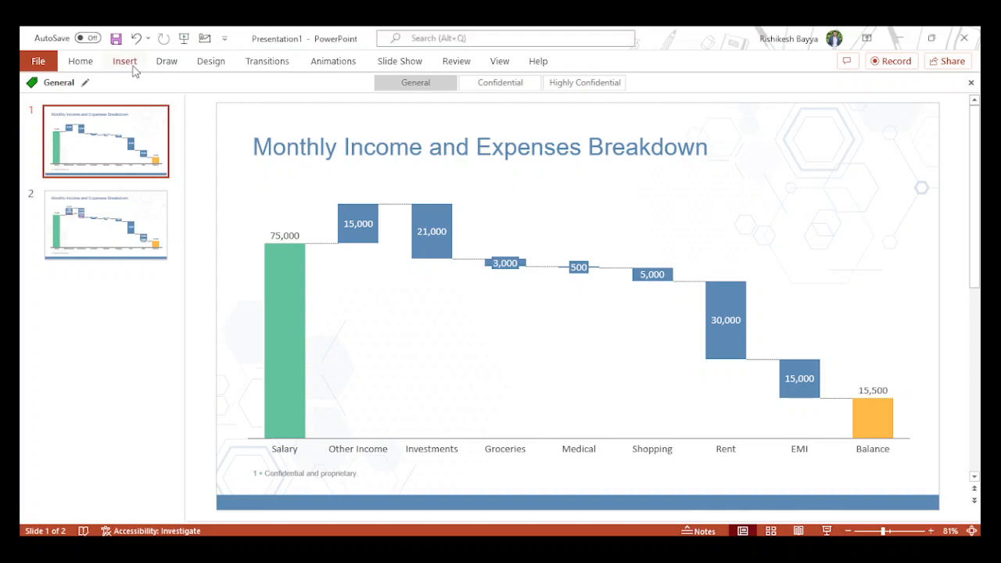
Browse the built-in chart types from Insert > Chart, then cancel without inserting one.
left_click(126, 61)
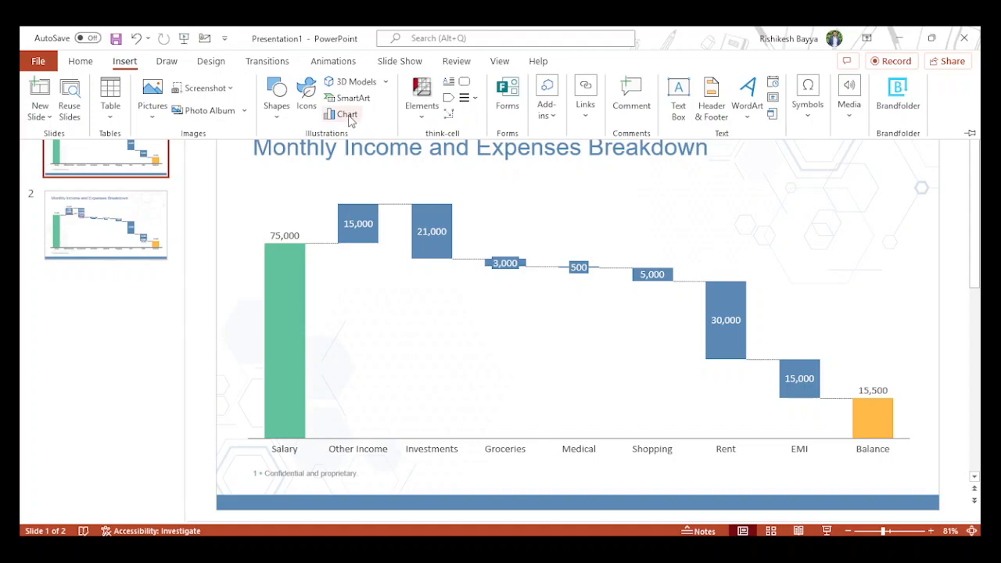
left_click(344, 97)
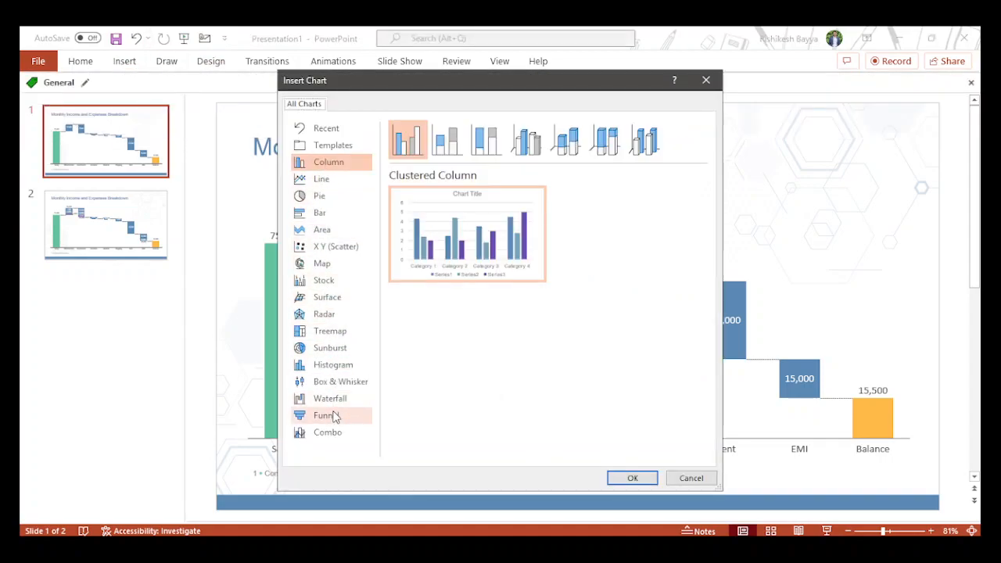
left_click(329, 399)
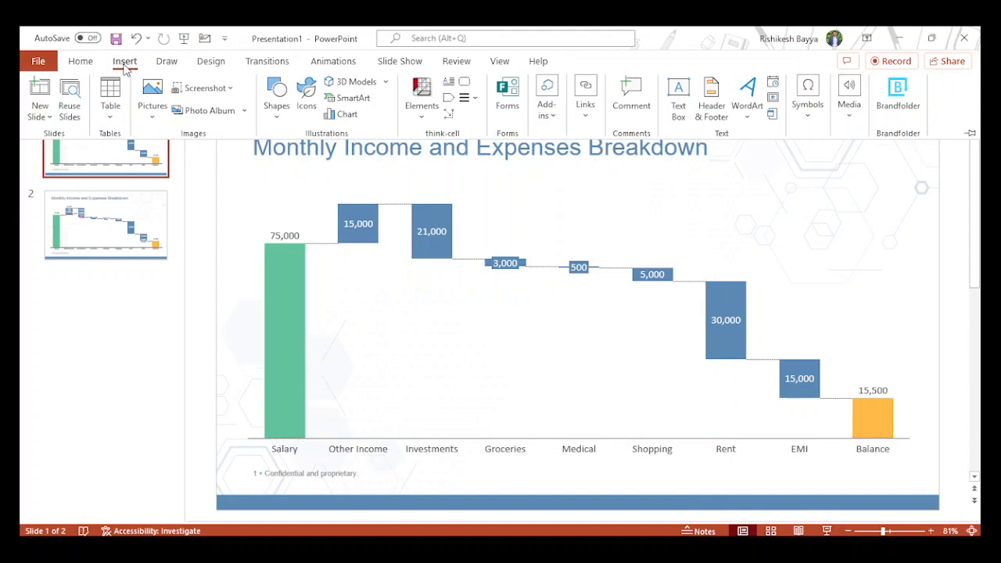
mouse_move(423, 94)
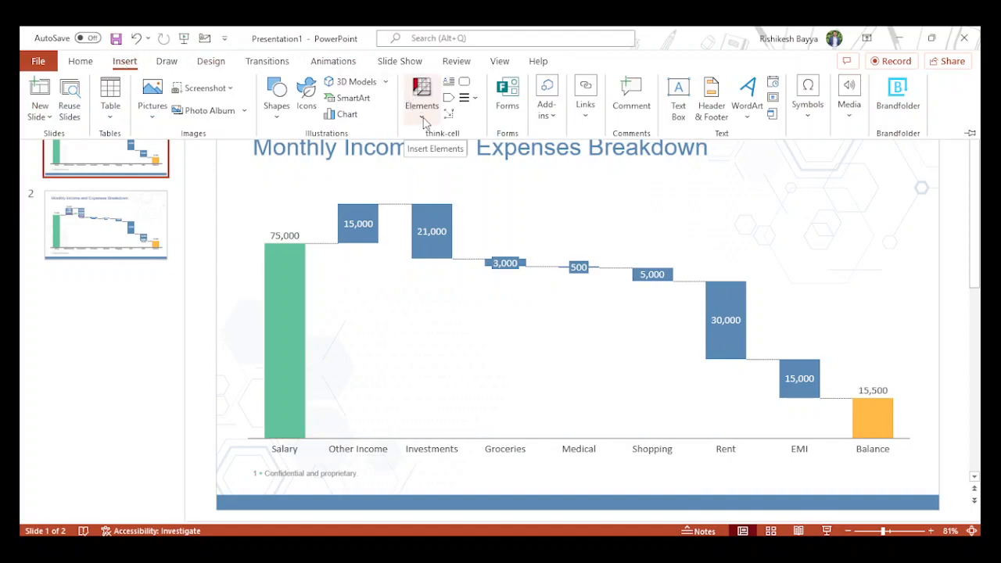
Open the think-cell Elements gallery to look over its chart types.
left_click(421, 94)
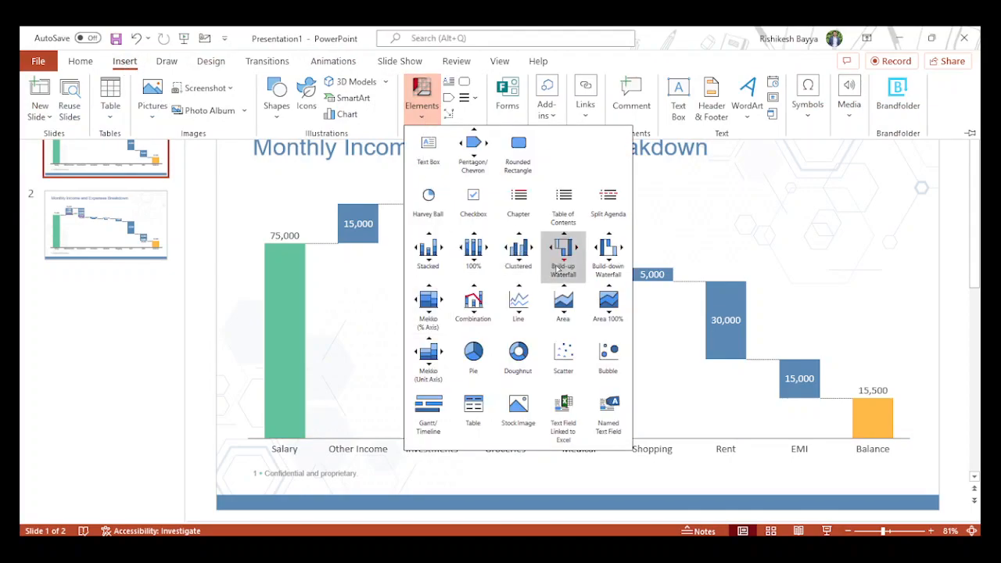
mouse_move(563, 250)
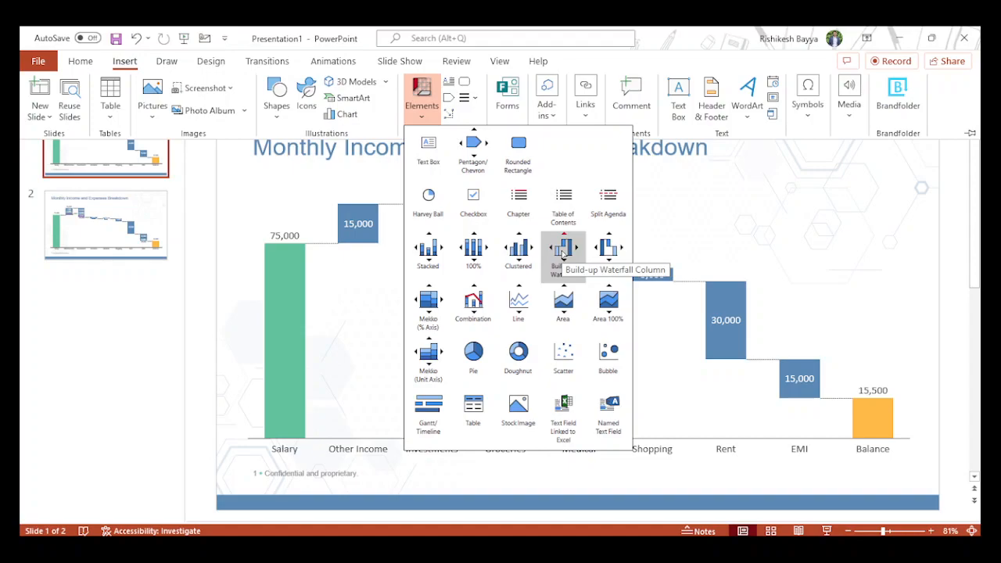
mouse_move(518, 250)
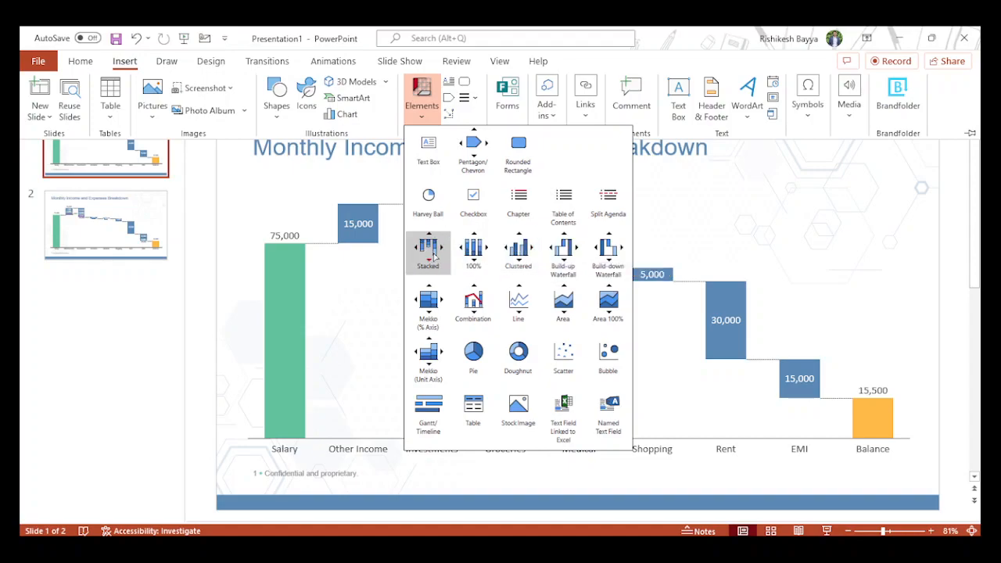
mouse_move(898, 227)
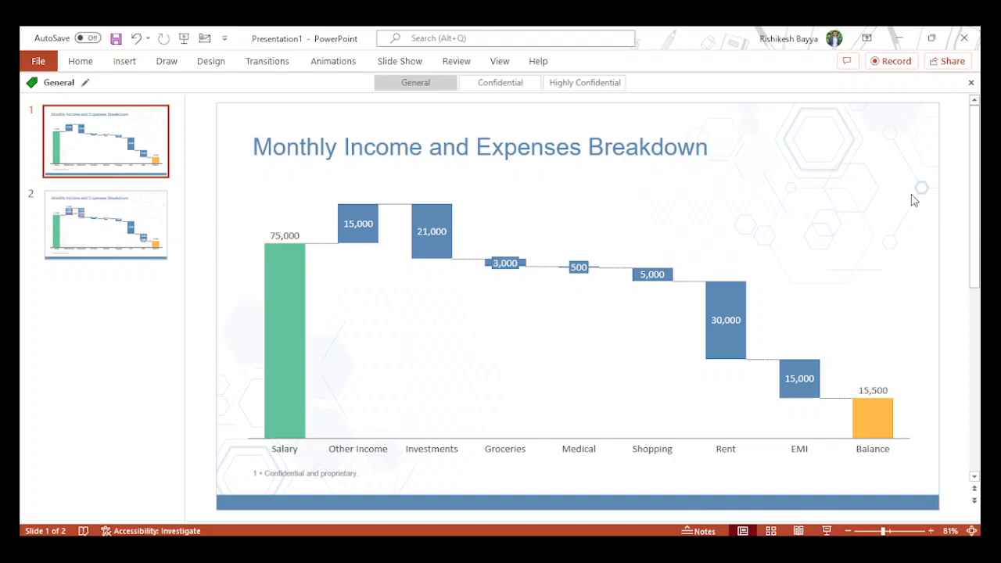
left_click(773, 327)
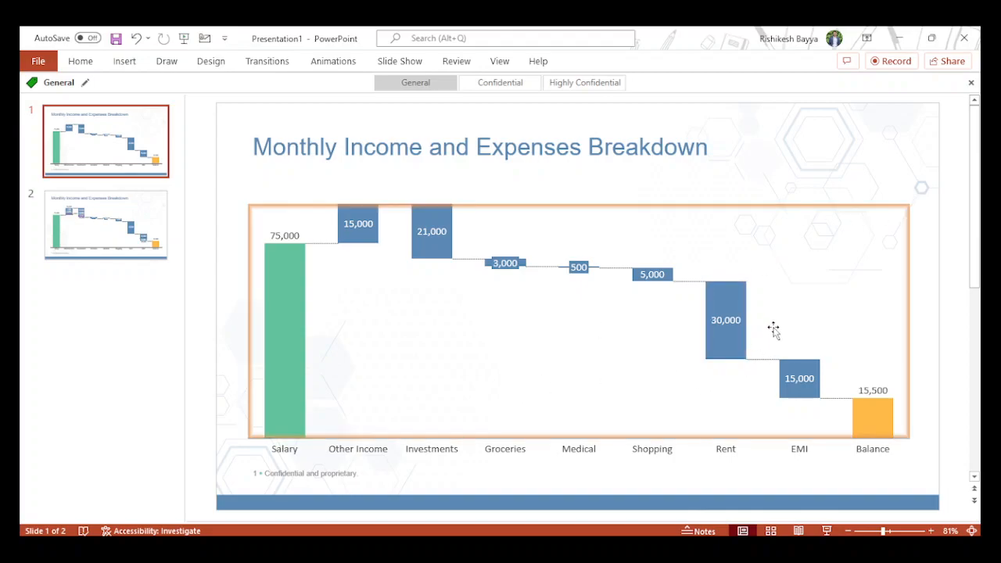
mouse_move(818, 352)
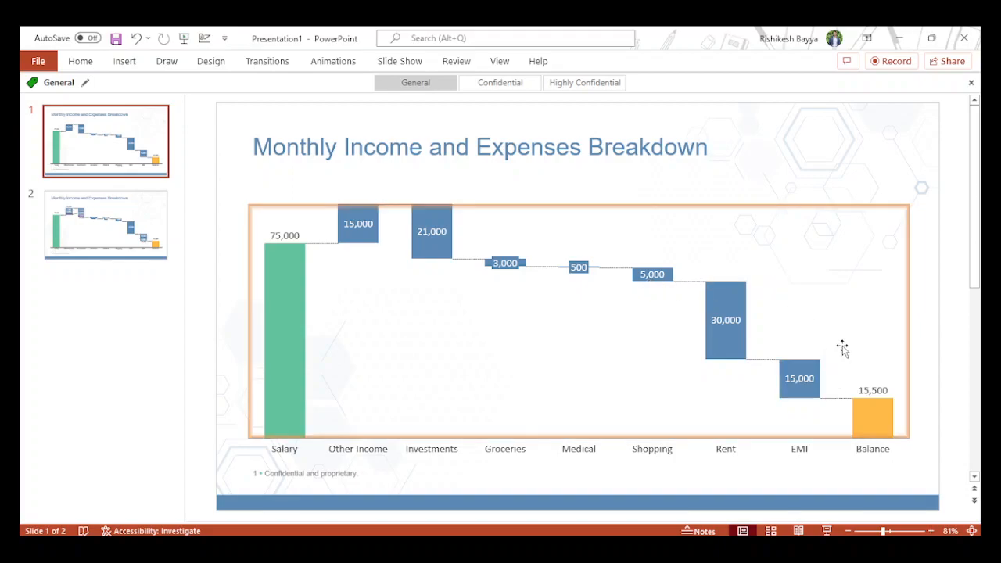
left_click(798, 377)
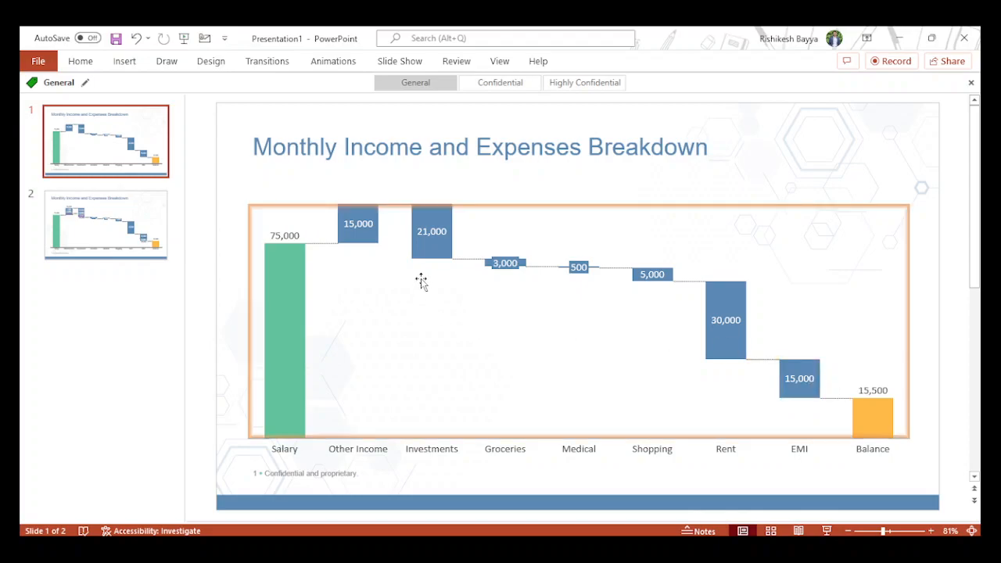
mouse_move(397, 265)
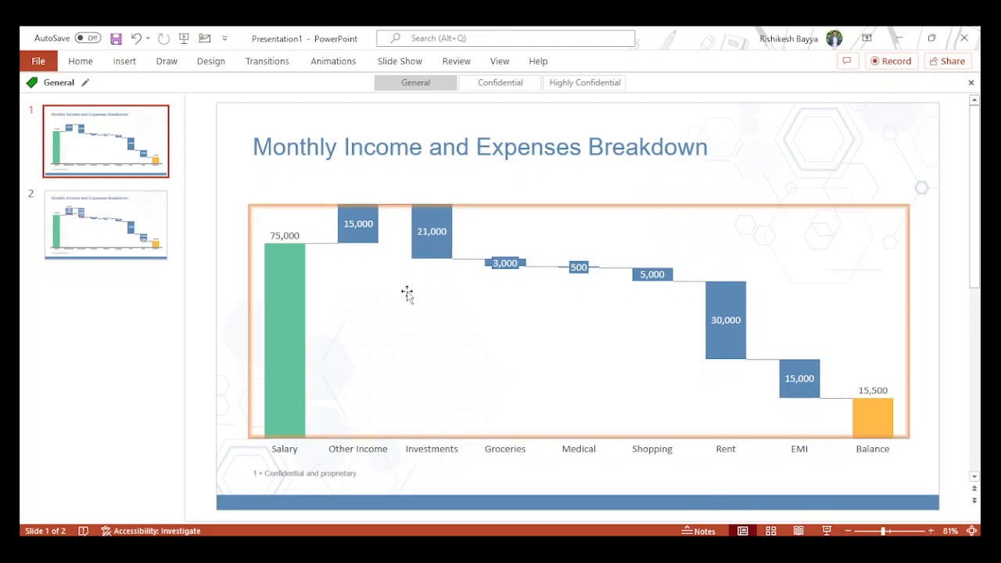
mouse_move(272, 266)
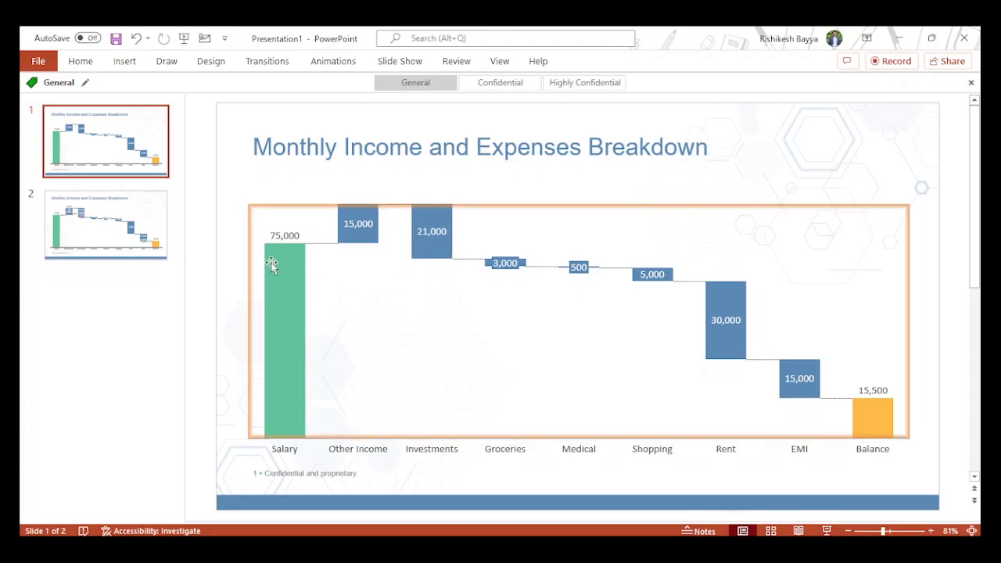
left_click(107, 225)
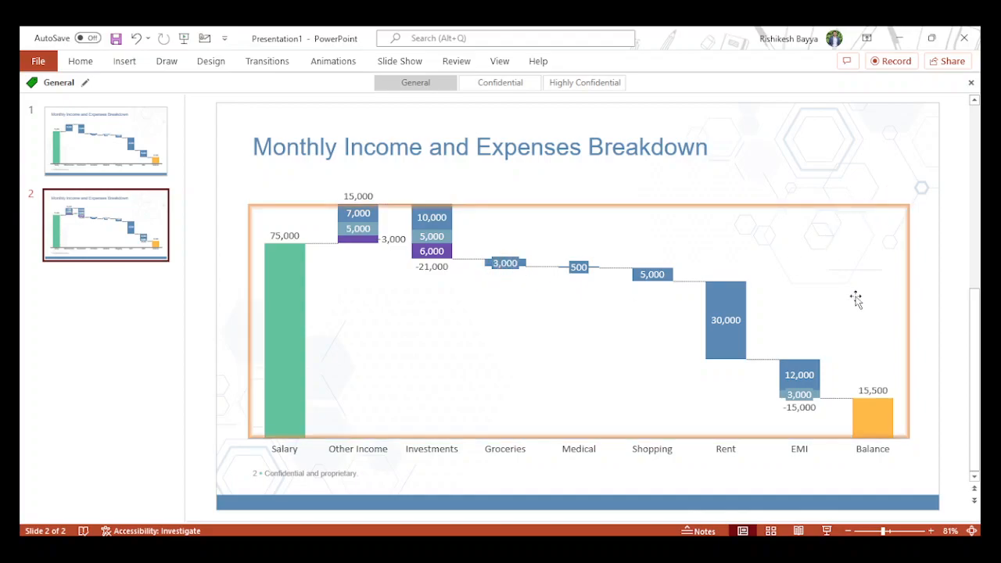
mouse_move(811, 420)
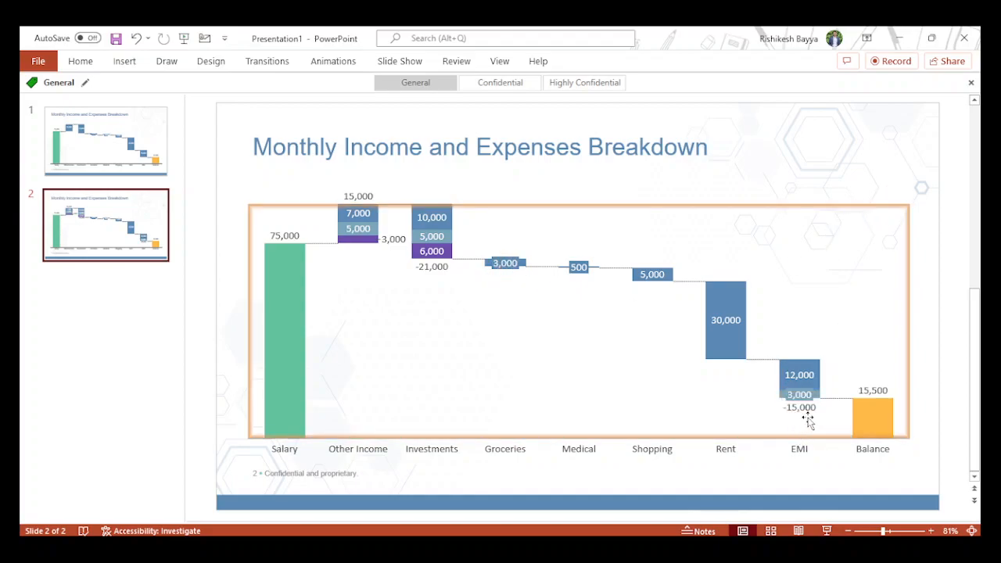
mouse_move(832, 349)
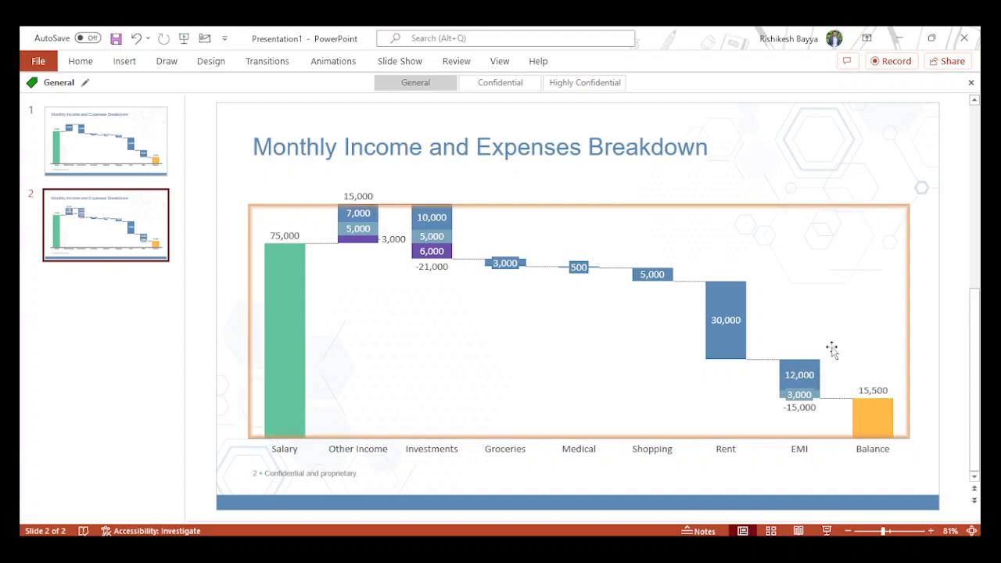
mouse_move(820, 357)
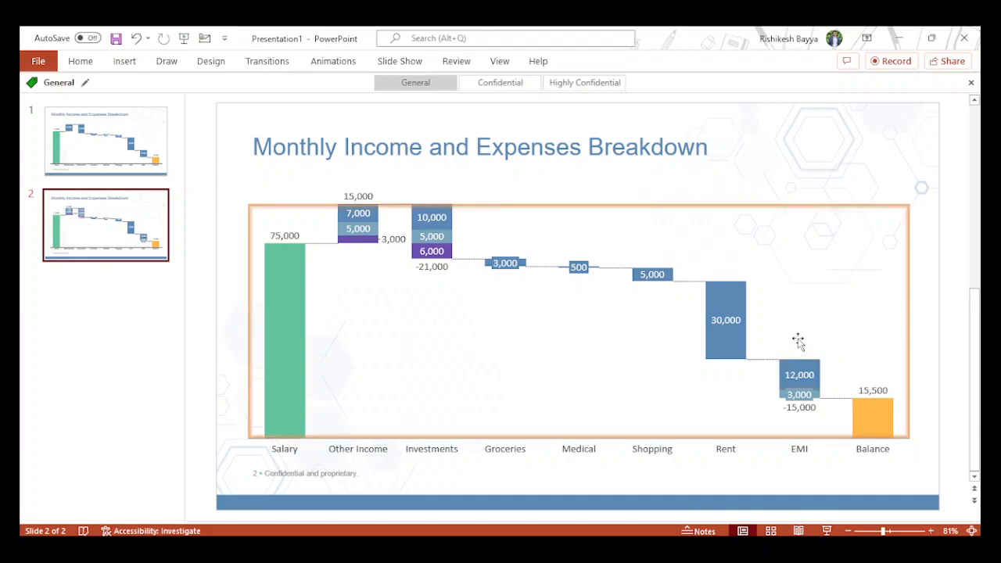
mouse_move(392, 293)
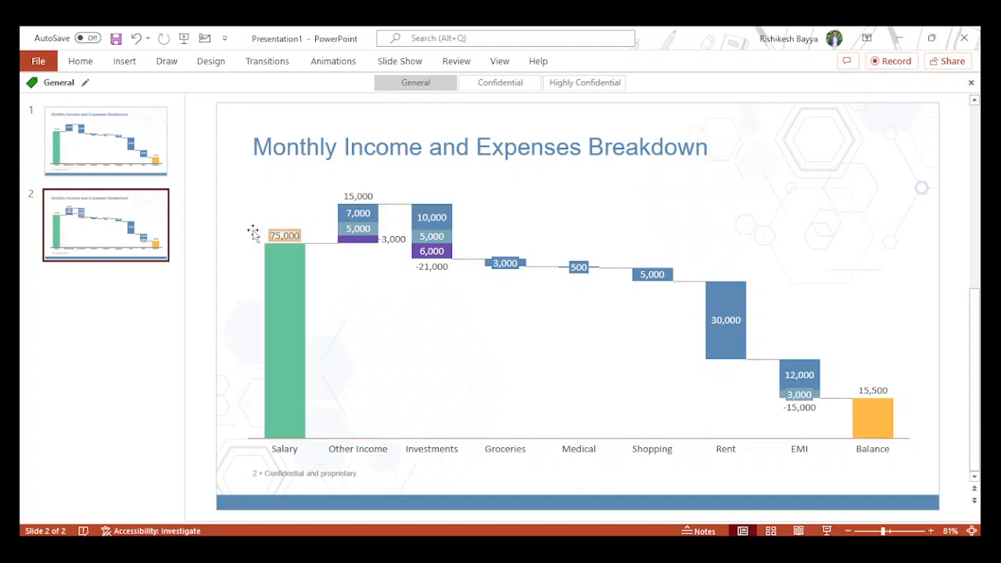
Bring up the slide commands menu for slide 2 with the split waterfall chart.
right_click(107, 225)
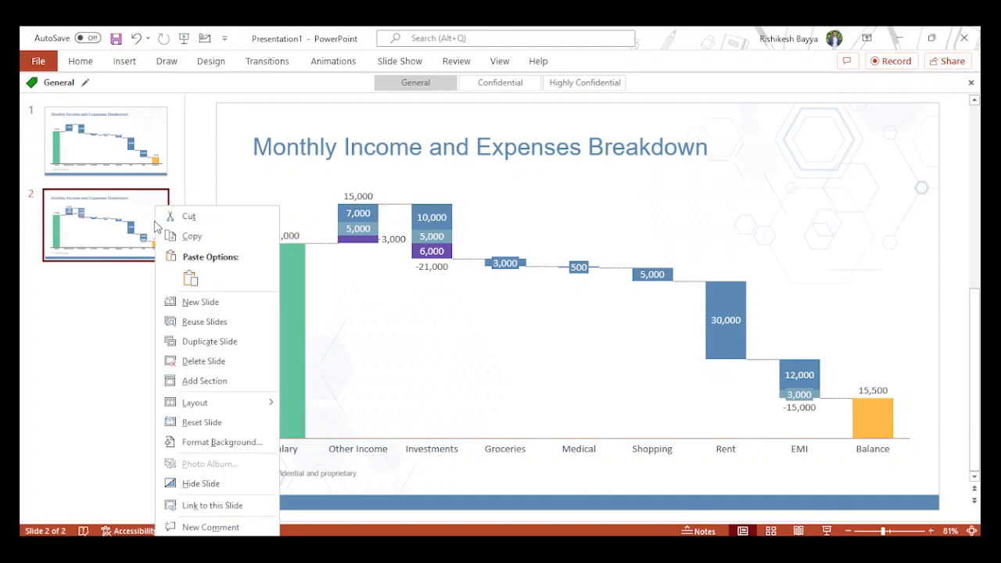
Add a new slide after slide 2 and browse think-cell Elements for a waterfall chart.
left_click(200, 302)
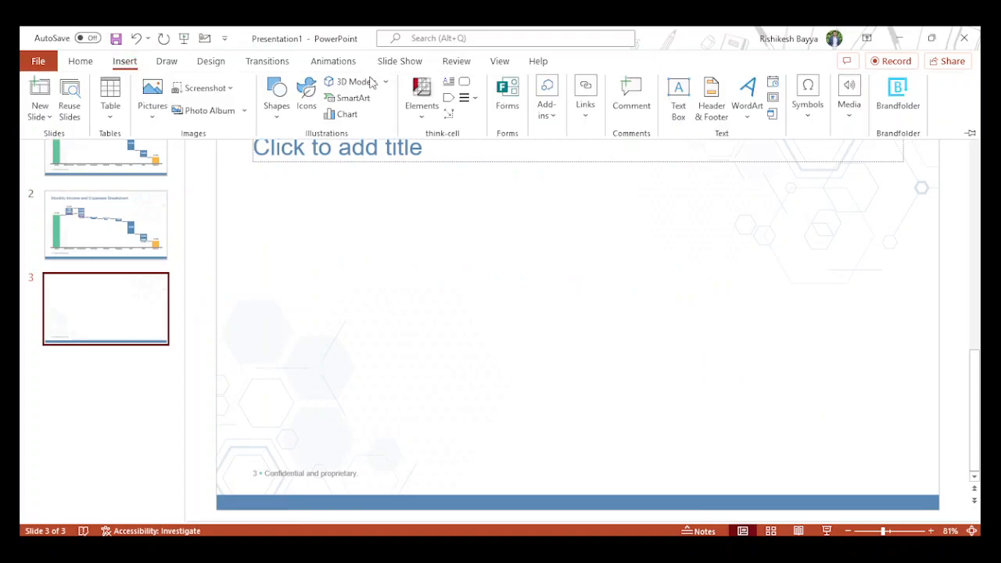
left_click(423, 97)
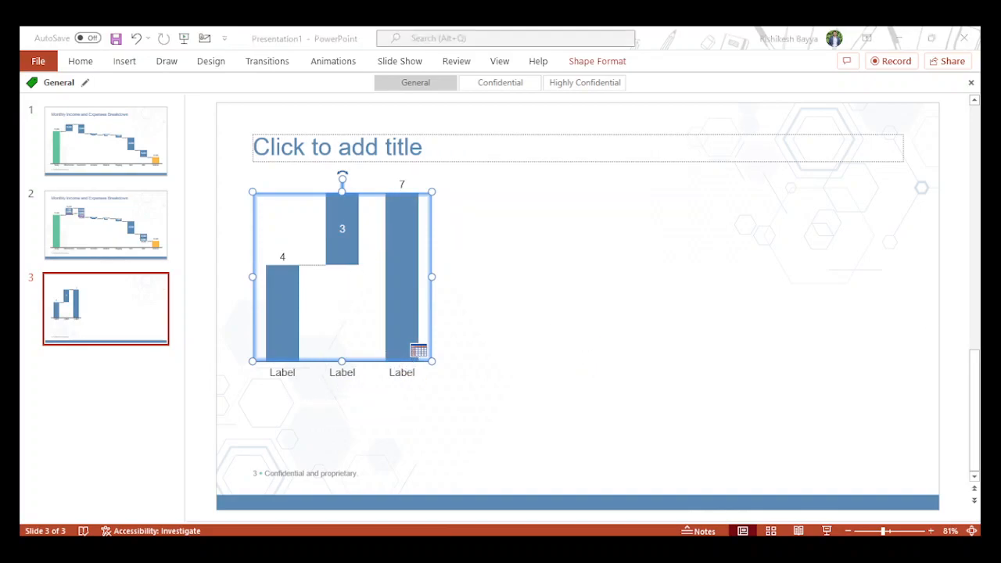
Rename the new chart's datasheet columns to Comp 1, Comp 2 and Total.
left_click(418, 350)
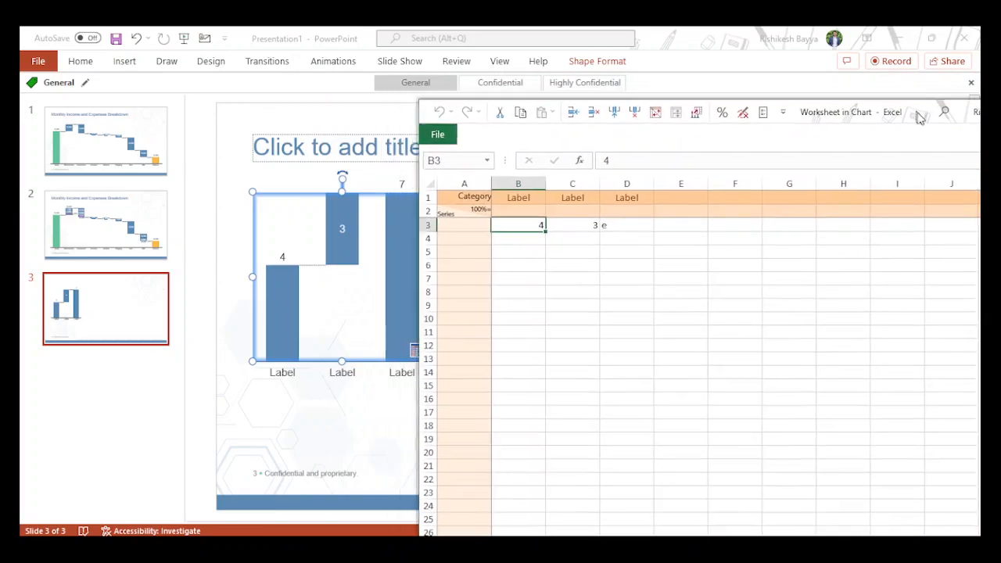
left_click(524, 199)
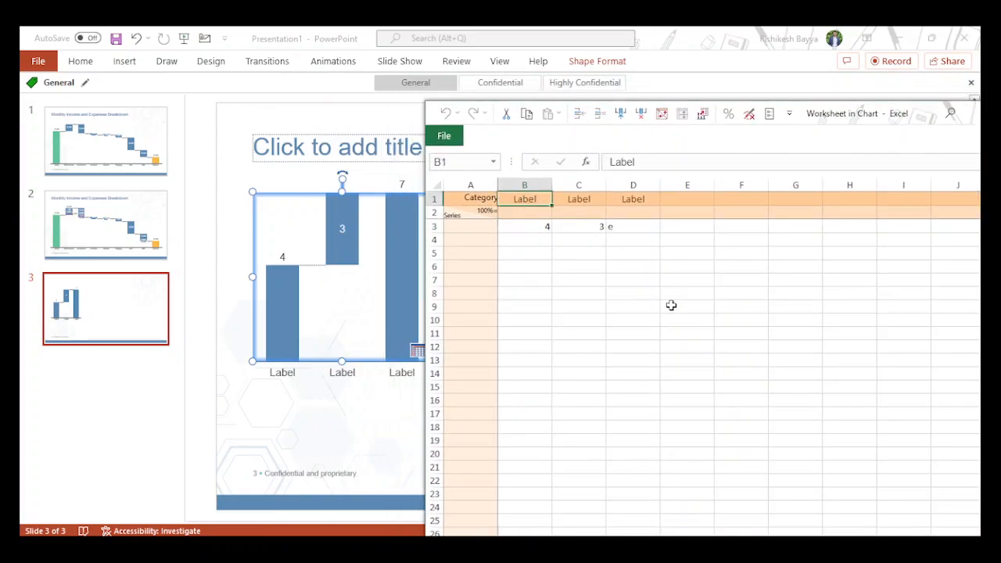
type("Comp 1")
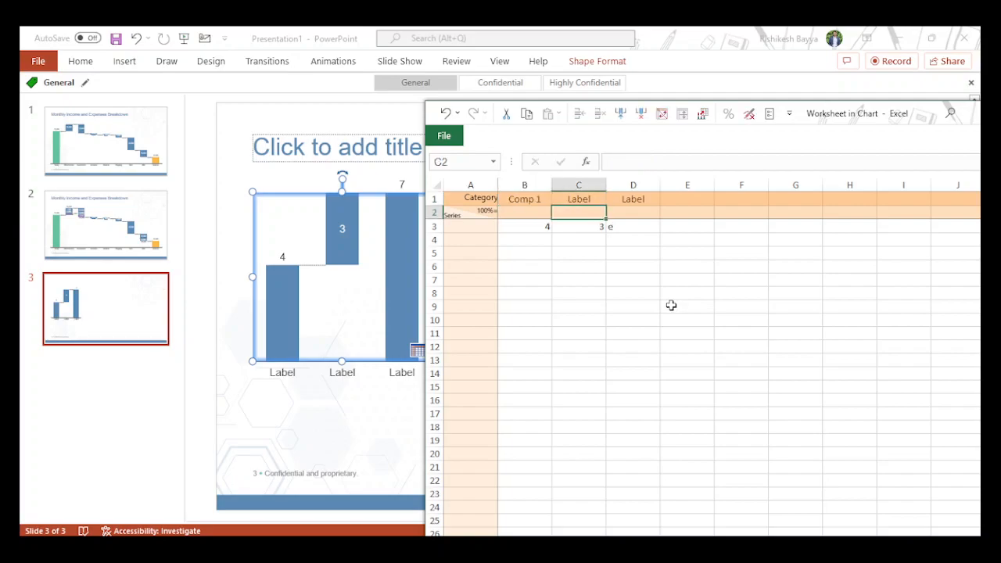
type("Comp 2")
left_click(634, 199)
type("T")
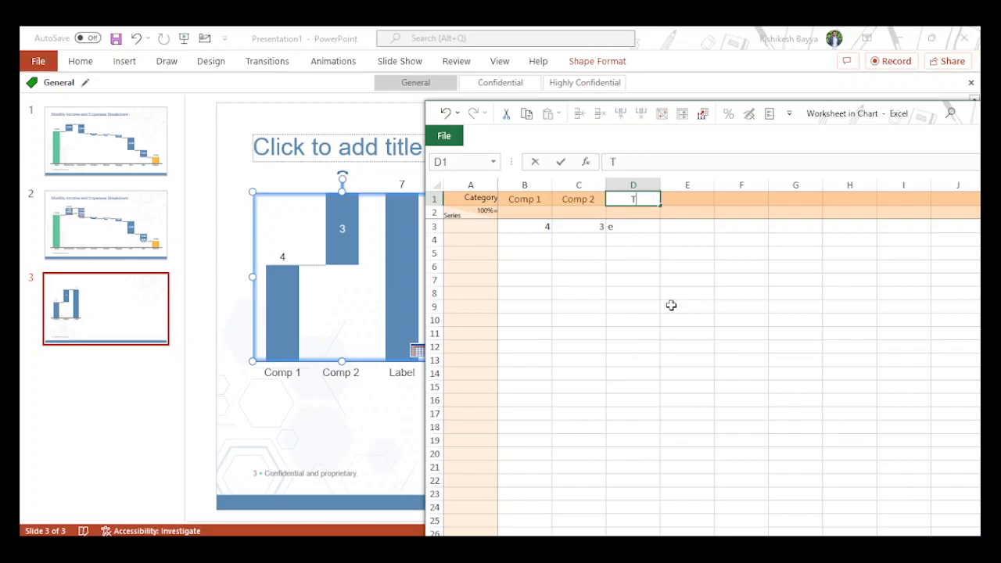
type("otal")
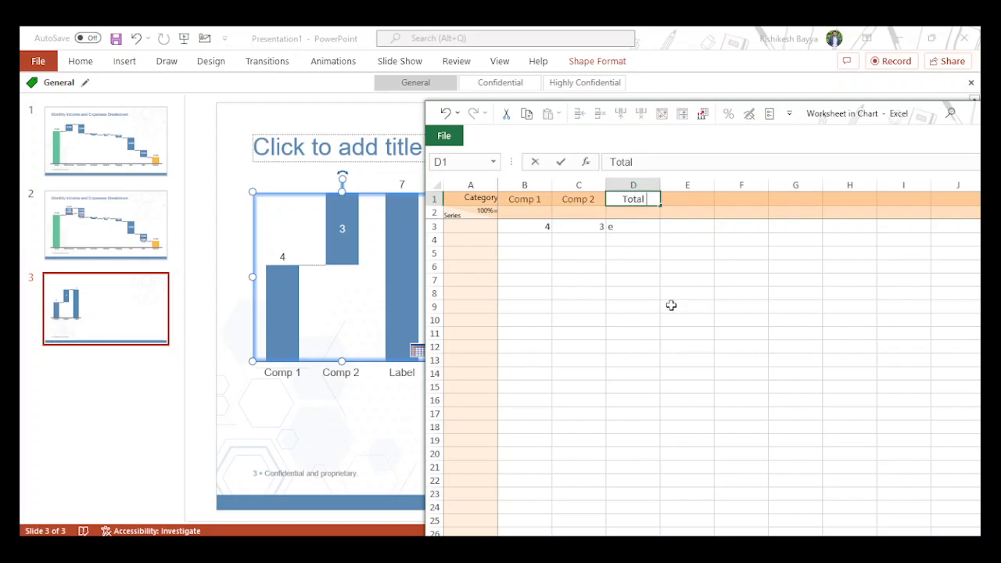
Enter values 100 for Comp 1 and 200 for Comp 2, giving a 300 total.
left_click(525, 225)
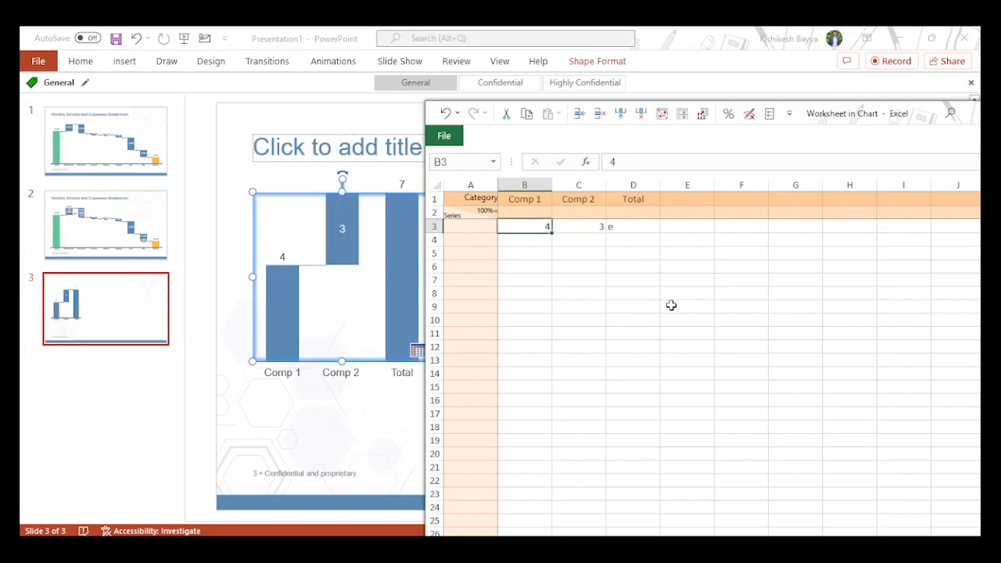
type("100")
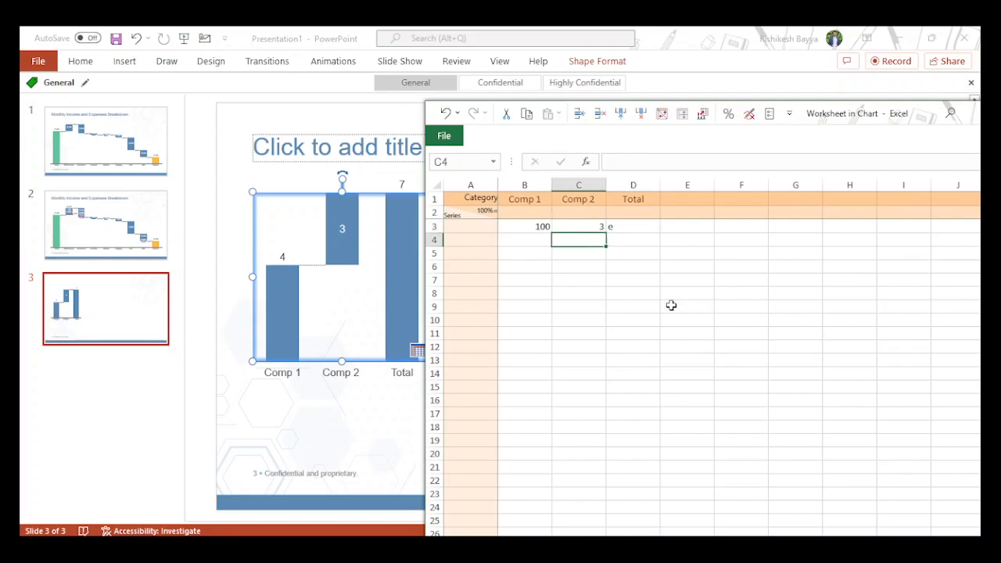
type("200")
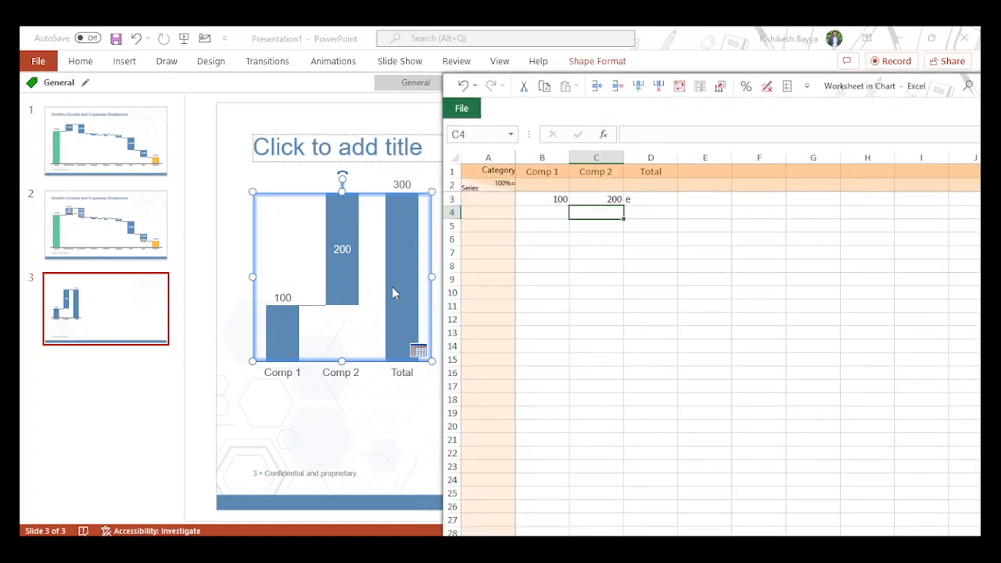
mouse_move(435, 278)
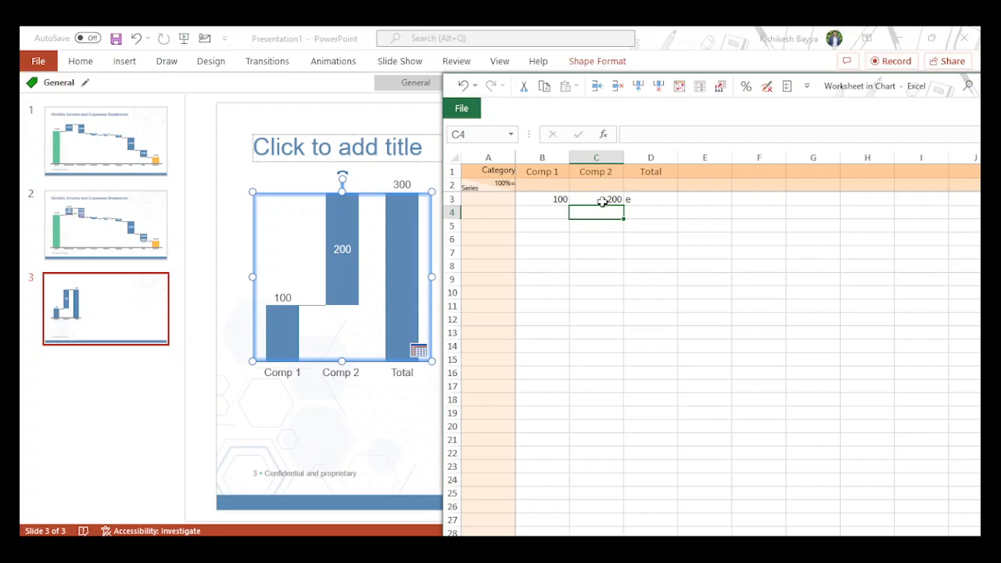
Change the Comp 2 value to 125 as the first stacked sub-component.
left_click(597, 199)
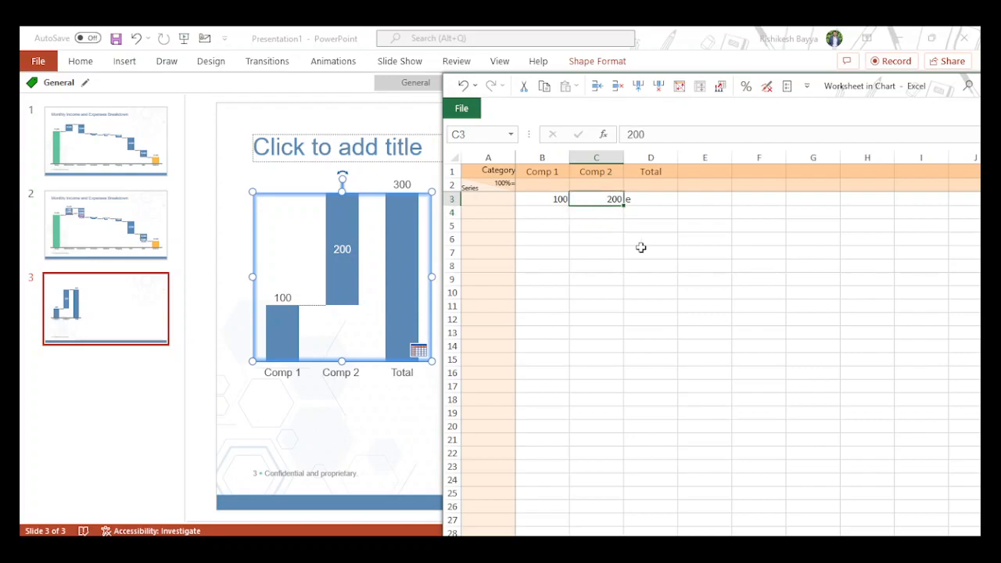
type("125")
left_click(597, 213)
type("75")
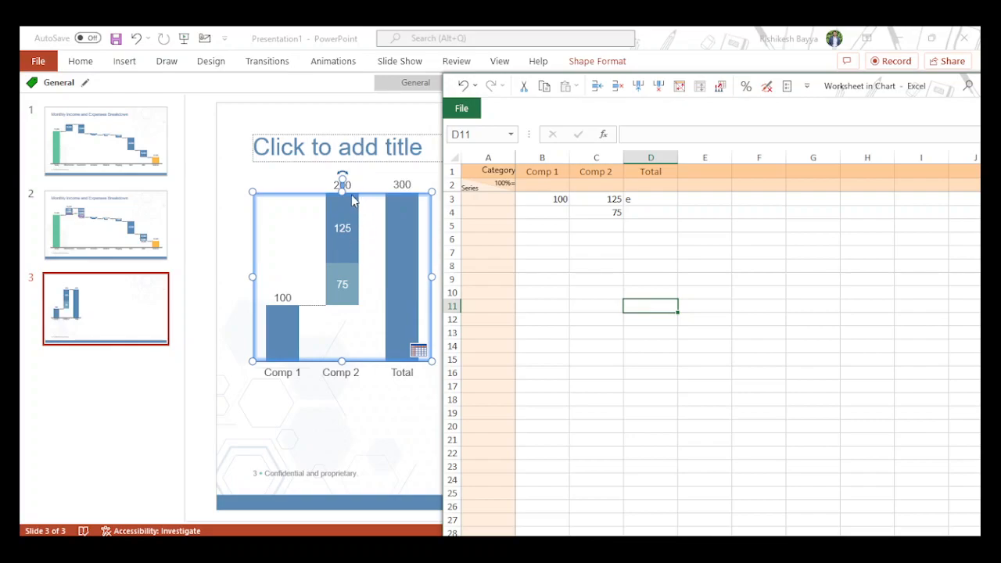
mouse_move(341, 360)
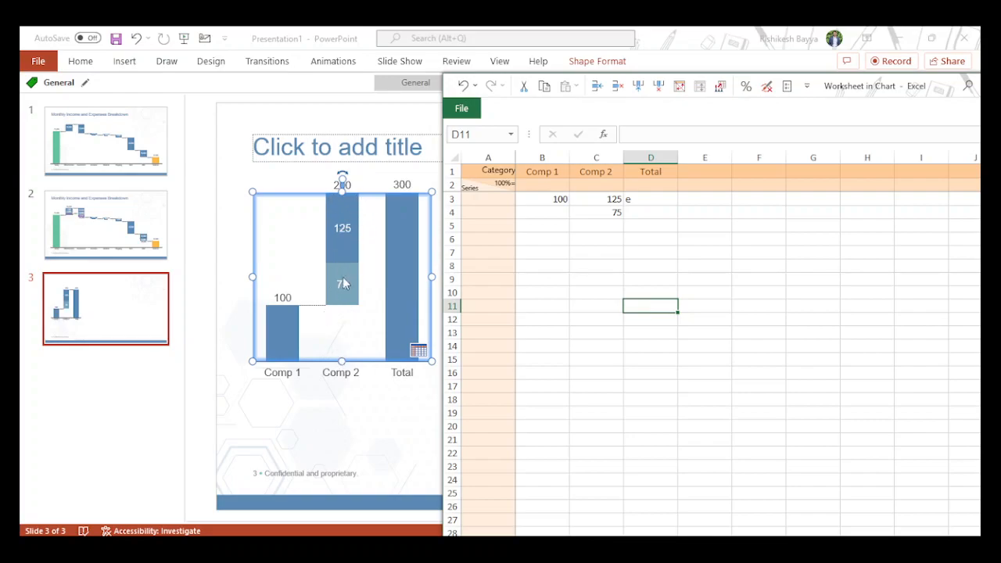
mouse_move(341, 263)
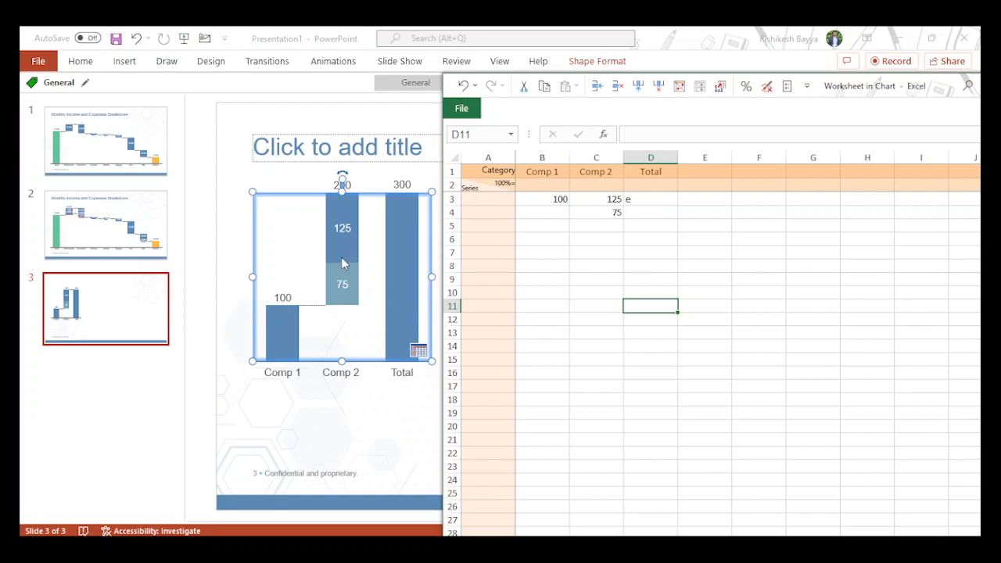